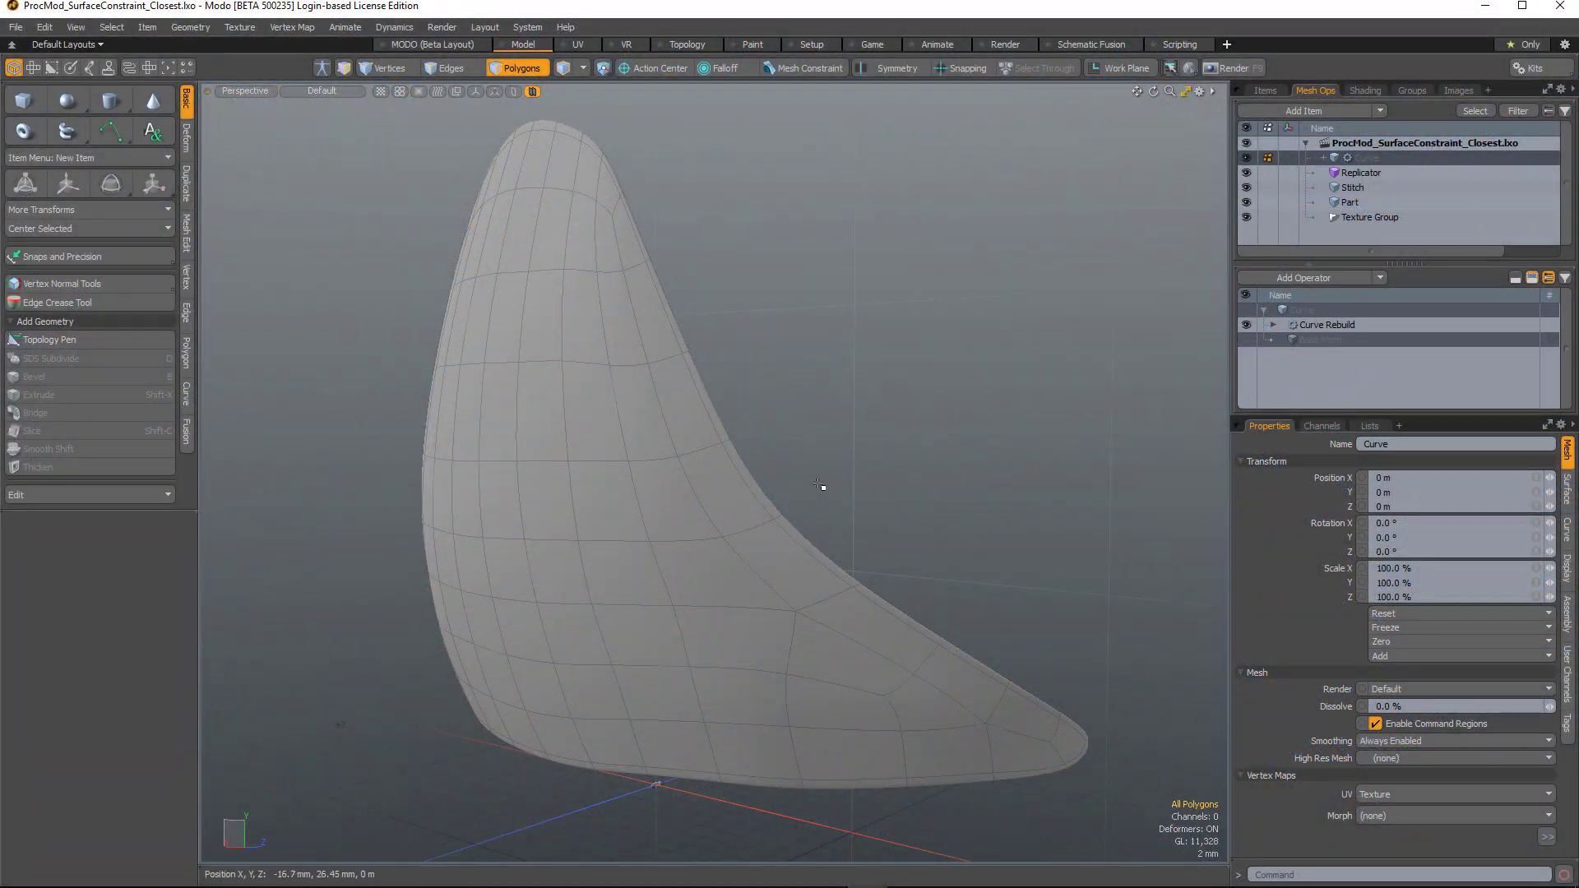
pyautogui.moveTo(815, 477)
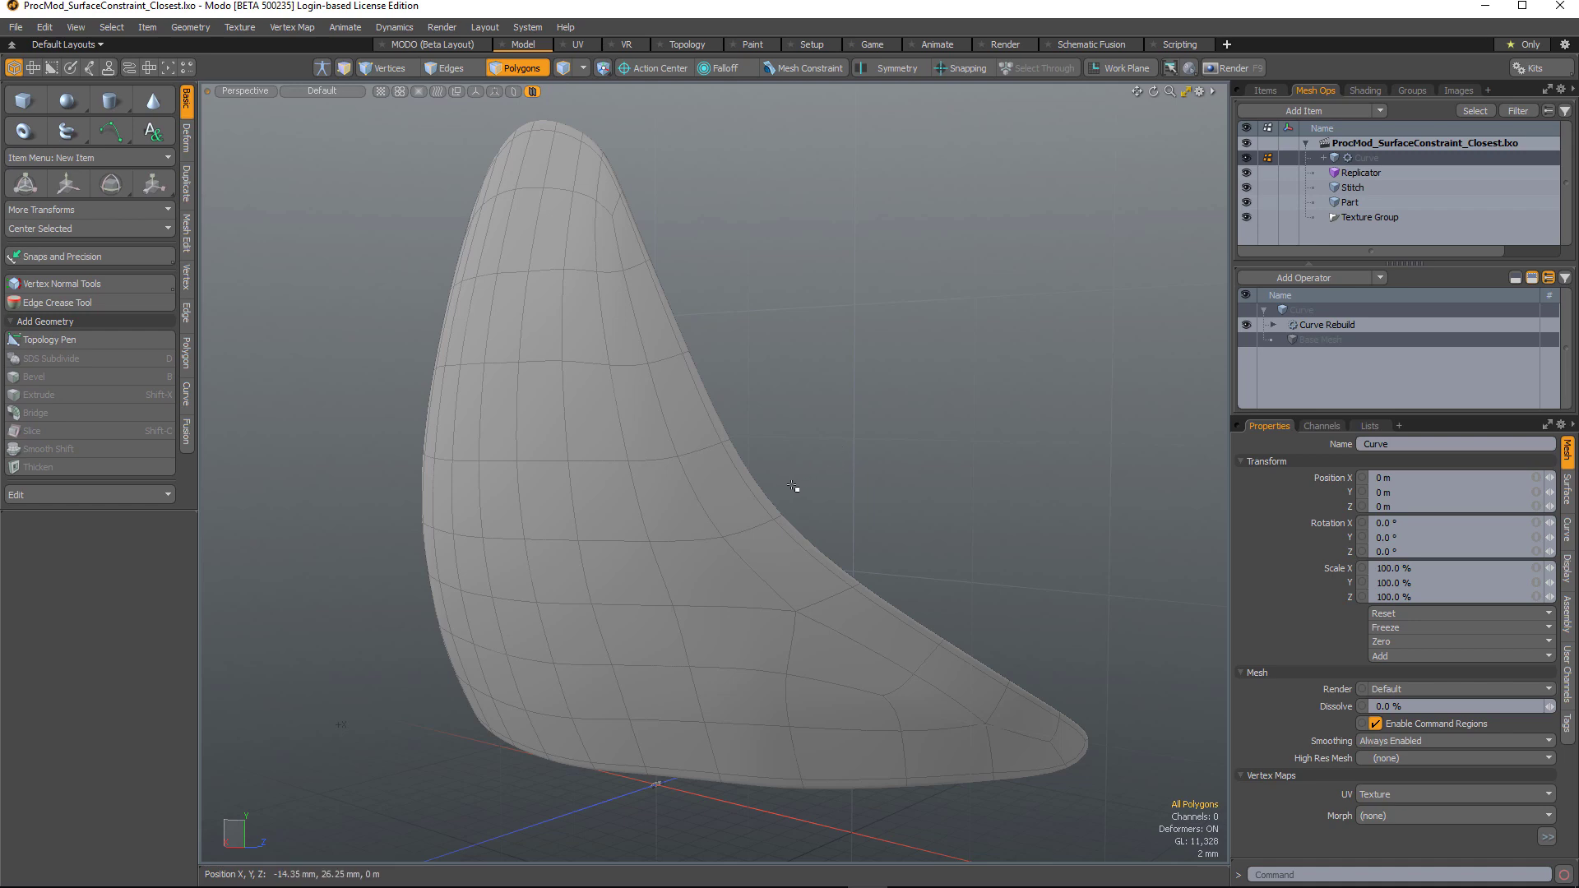
pyautogui.moveTo(803, 495)
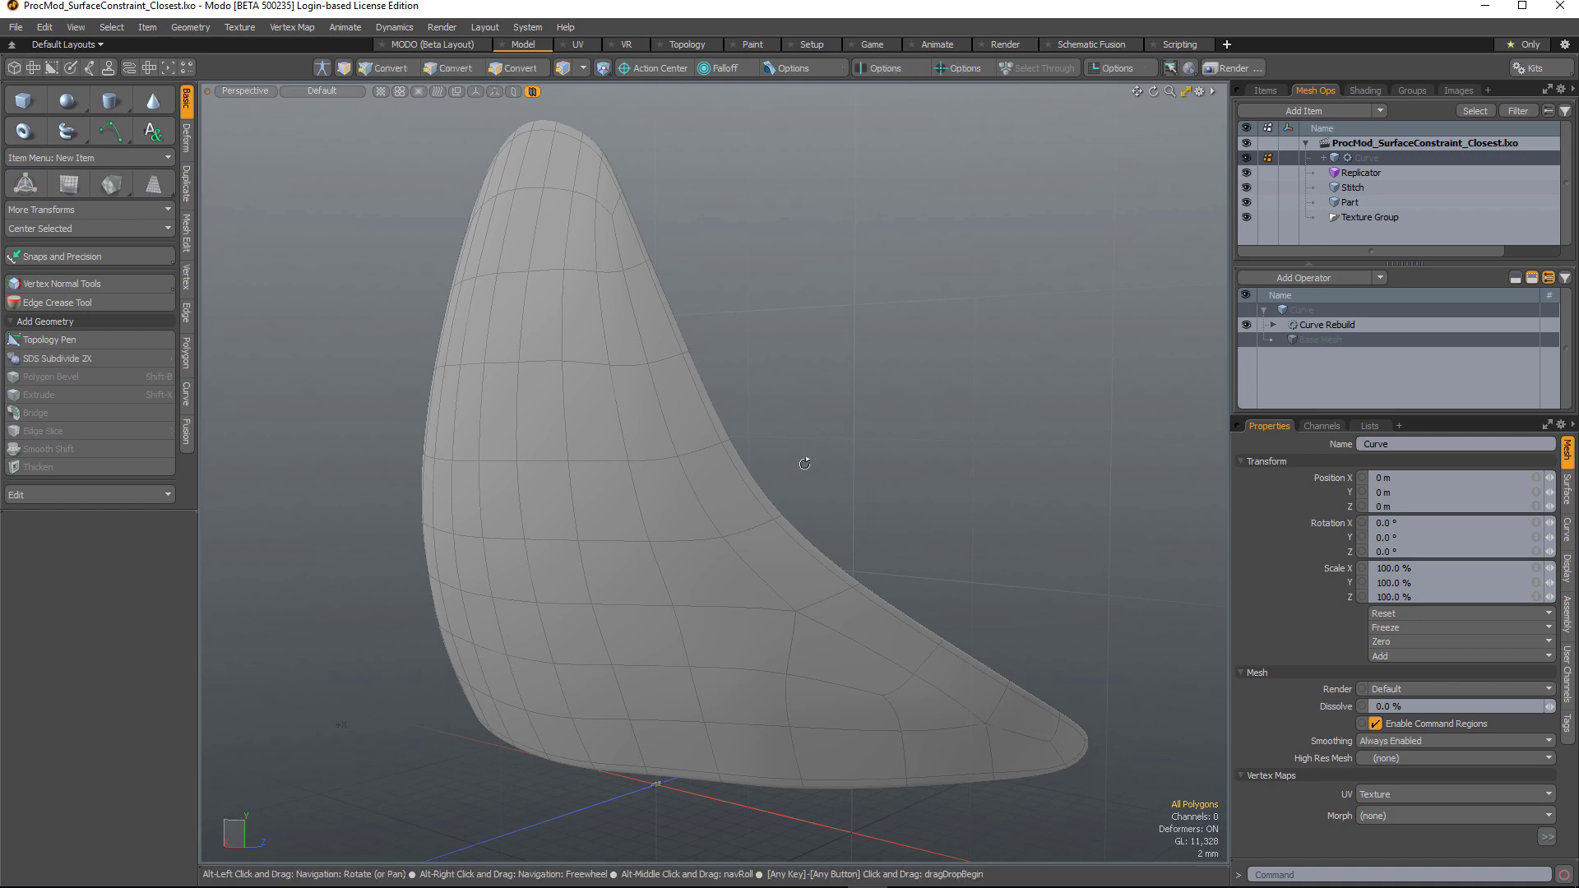
# Draw a background-constrained curve along the part's rim and select its Curve Rebuild operator
pyautogui.click(516, 67)
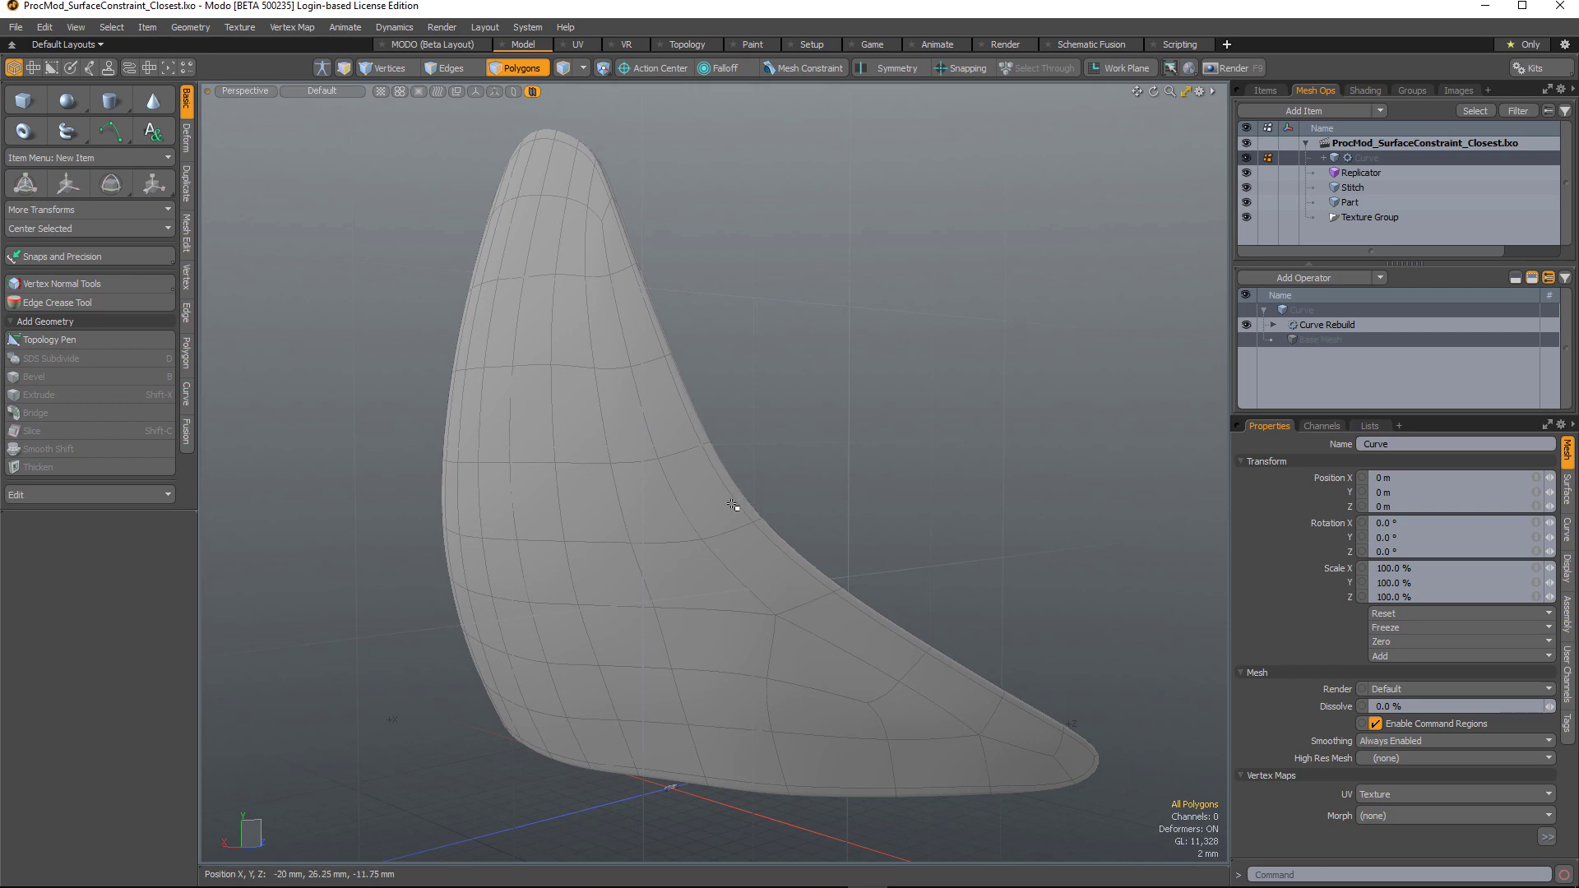
pyautogui.moveTo(783, 385)
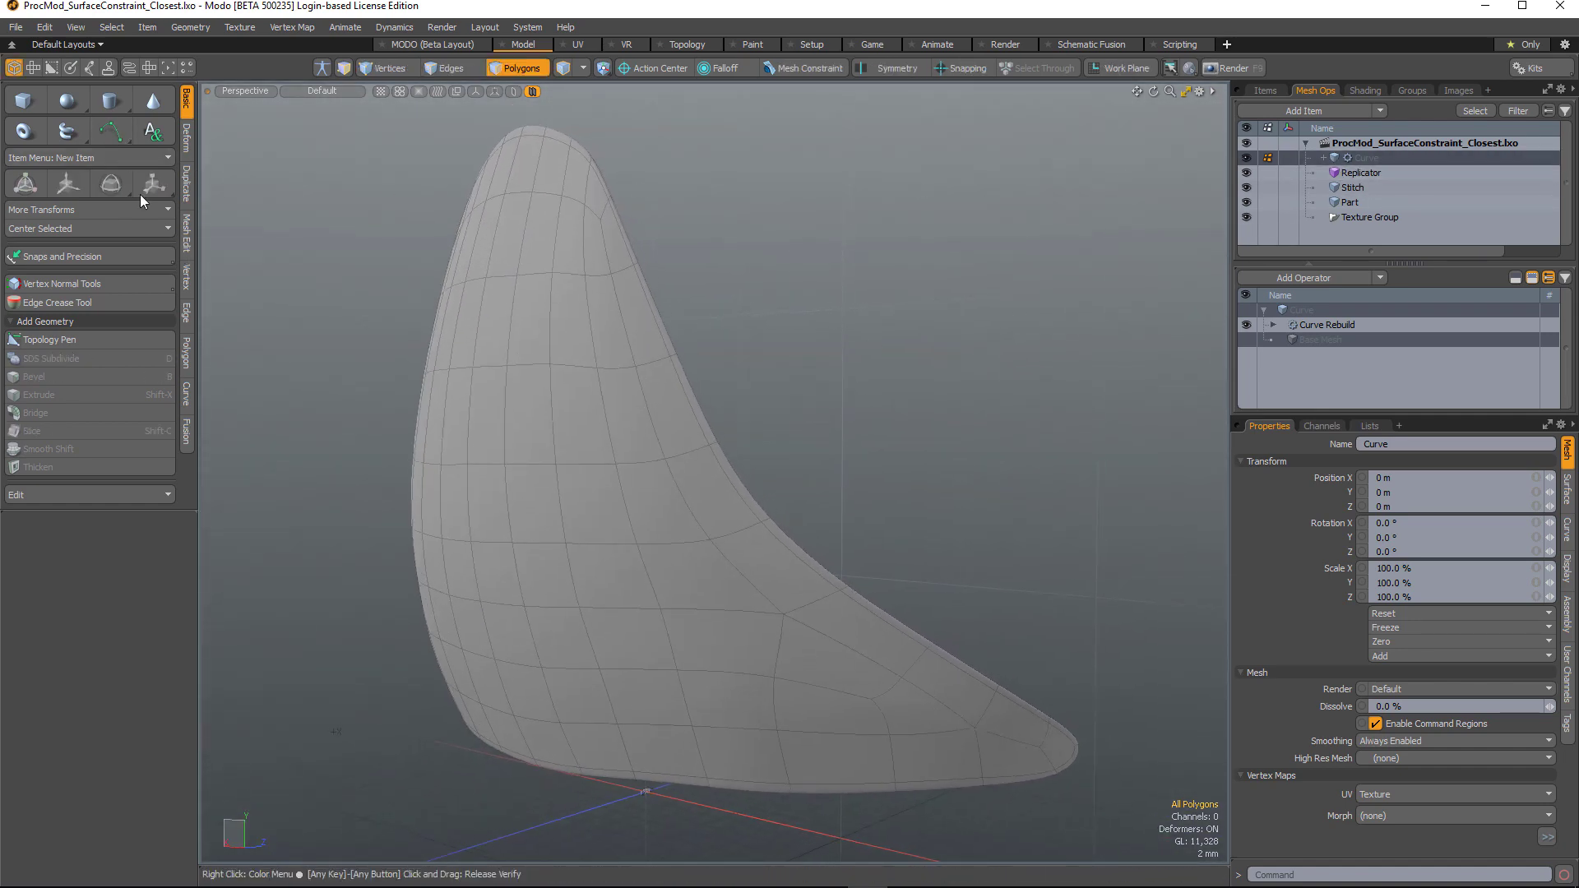
pyautogui.click(110, 132)
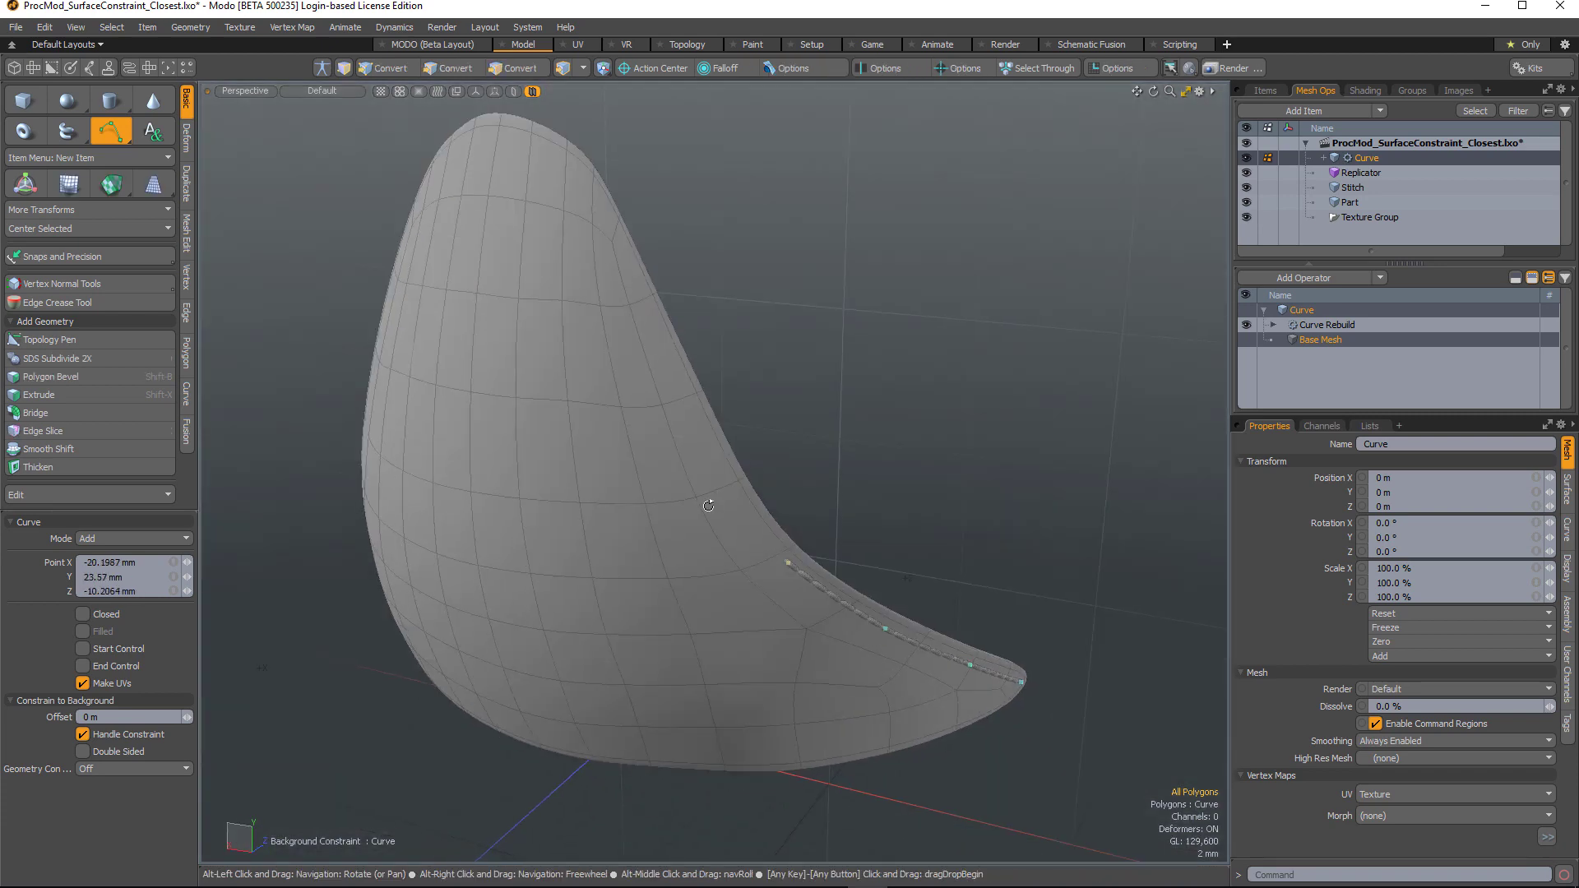
pyautogui.click(517, 67)
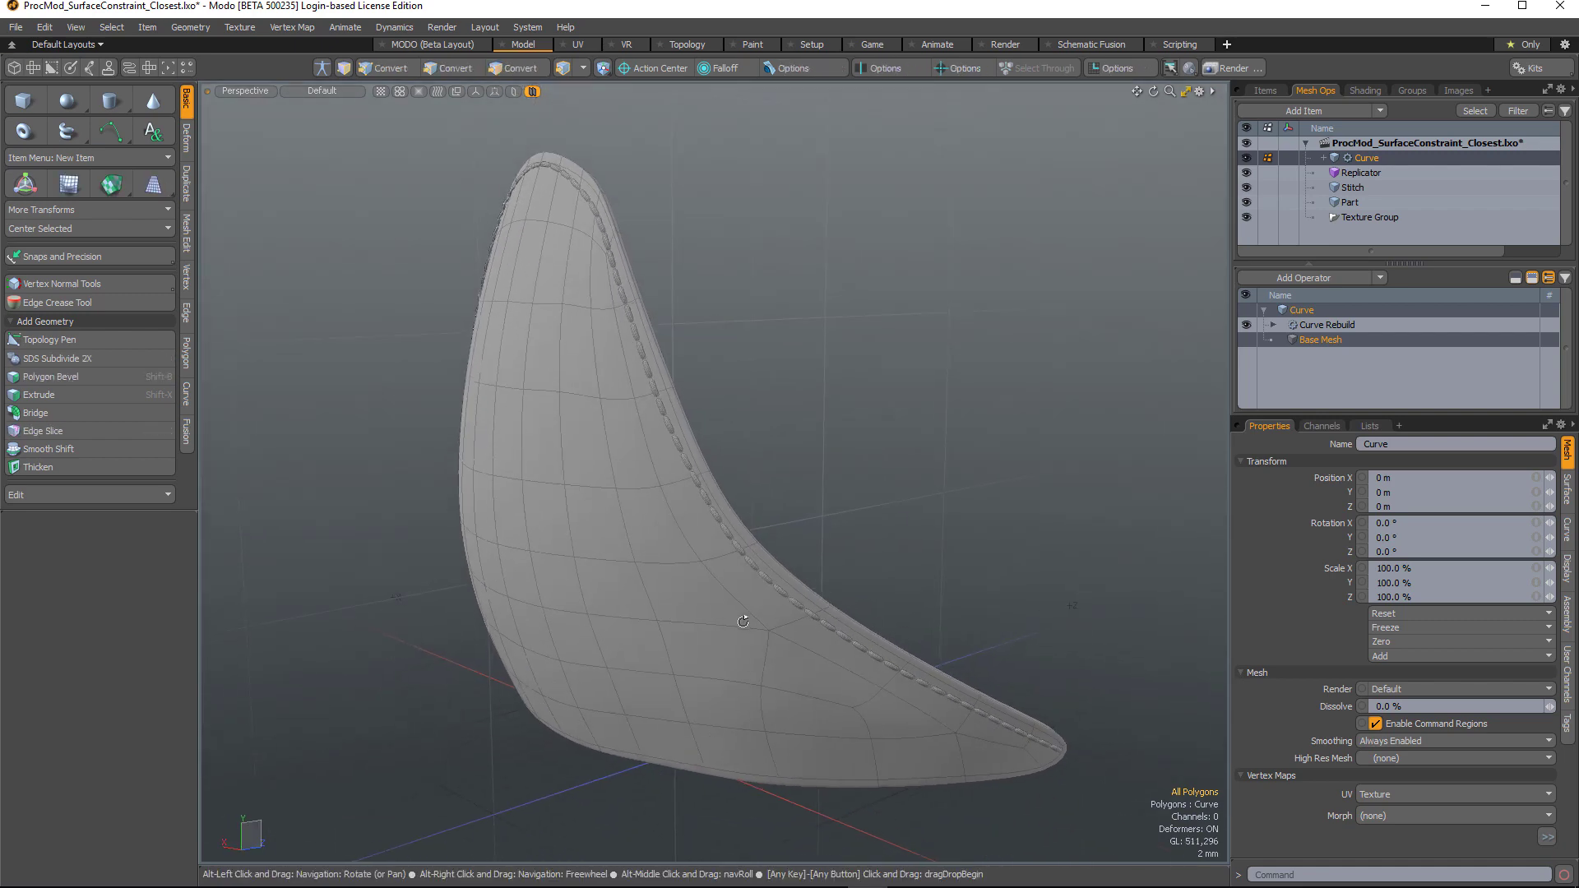
pyautogui.click(516, 68)
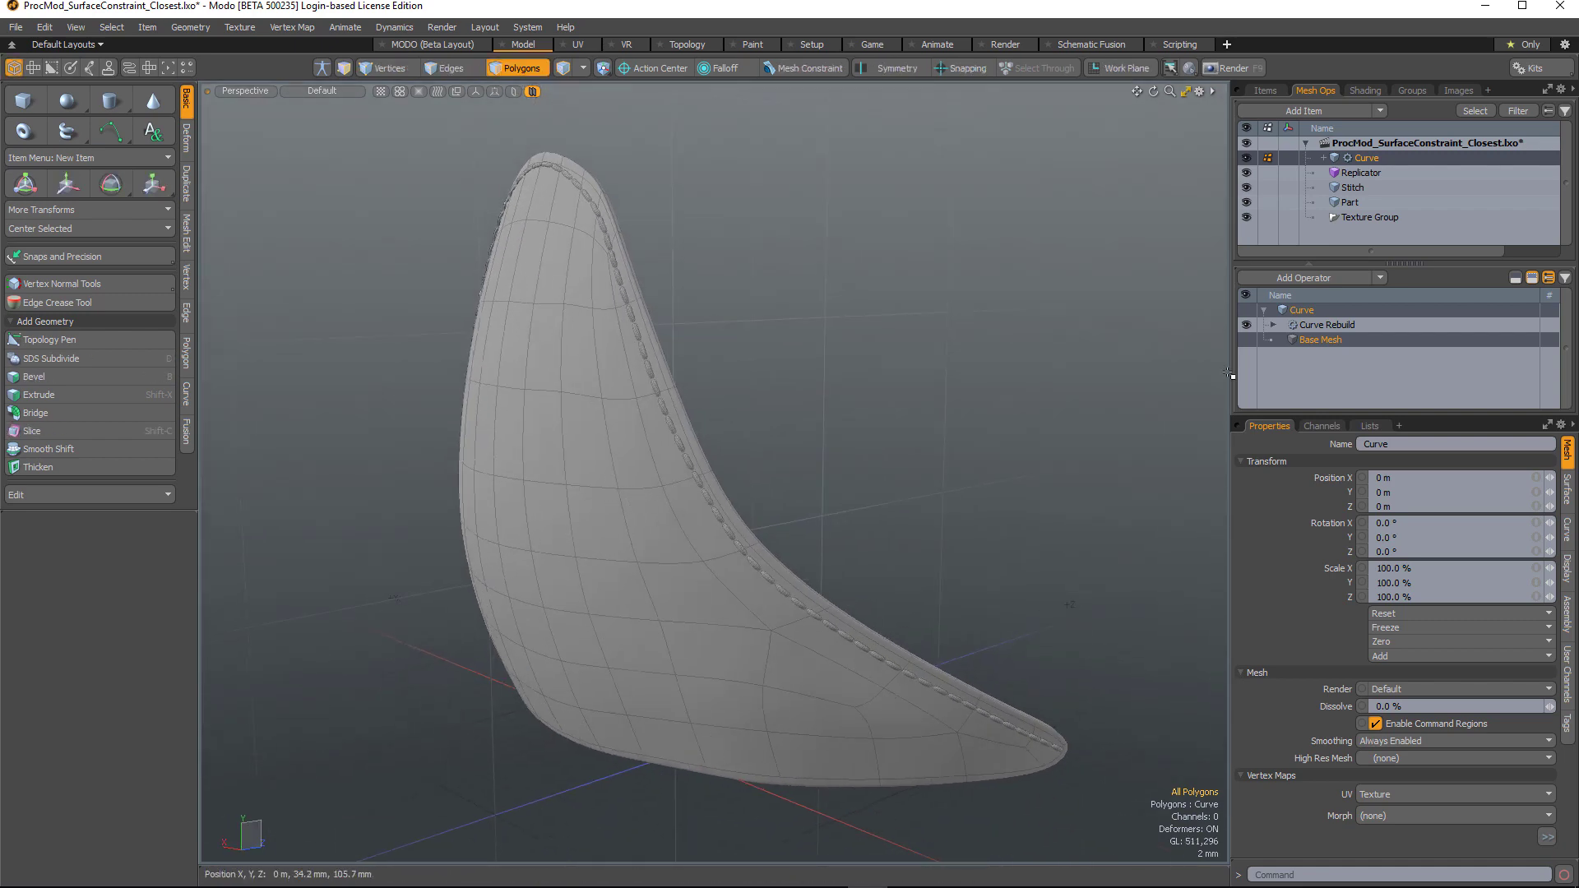
pyautogui.click(1327, 324)
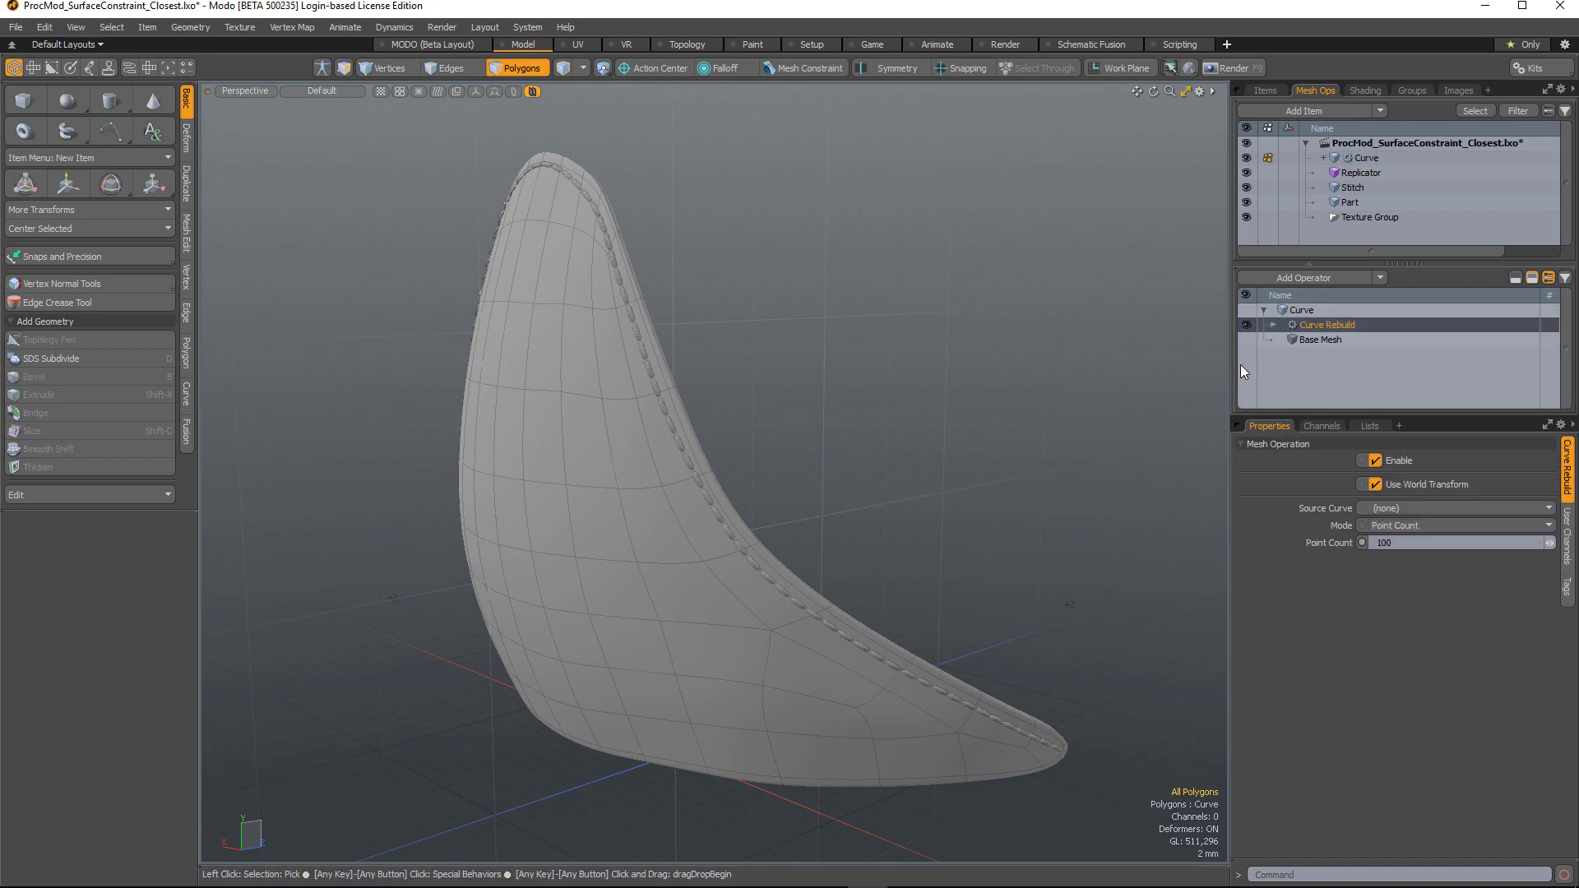
# Add a Surface Constraint operator with Part as constraint surface and Closest mode
pyautogui.click(1309, 276)
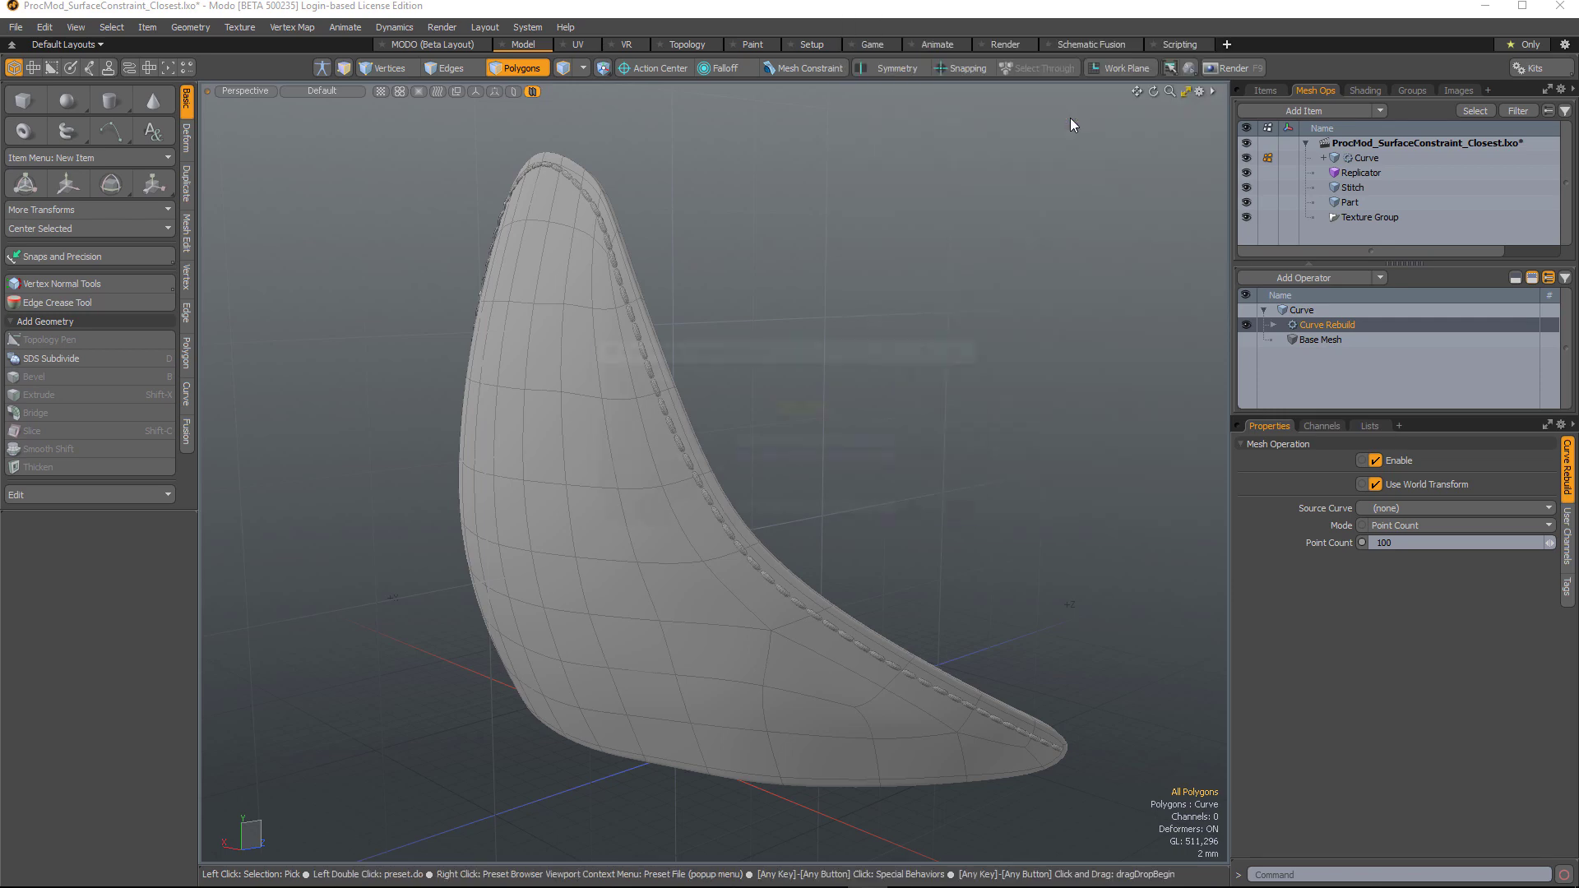
pyautogui.click(891, 374)
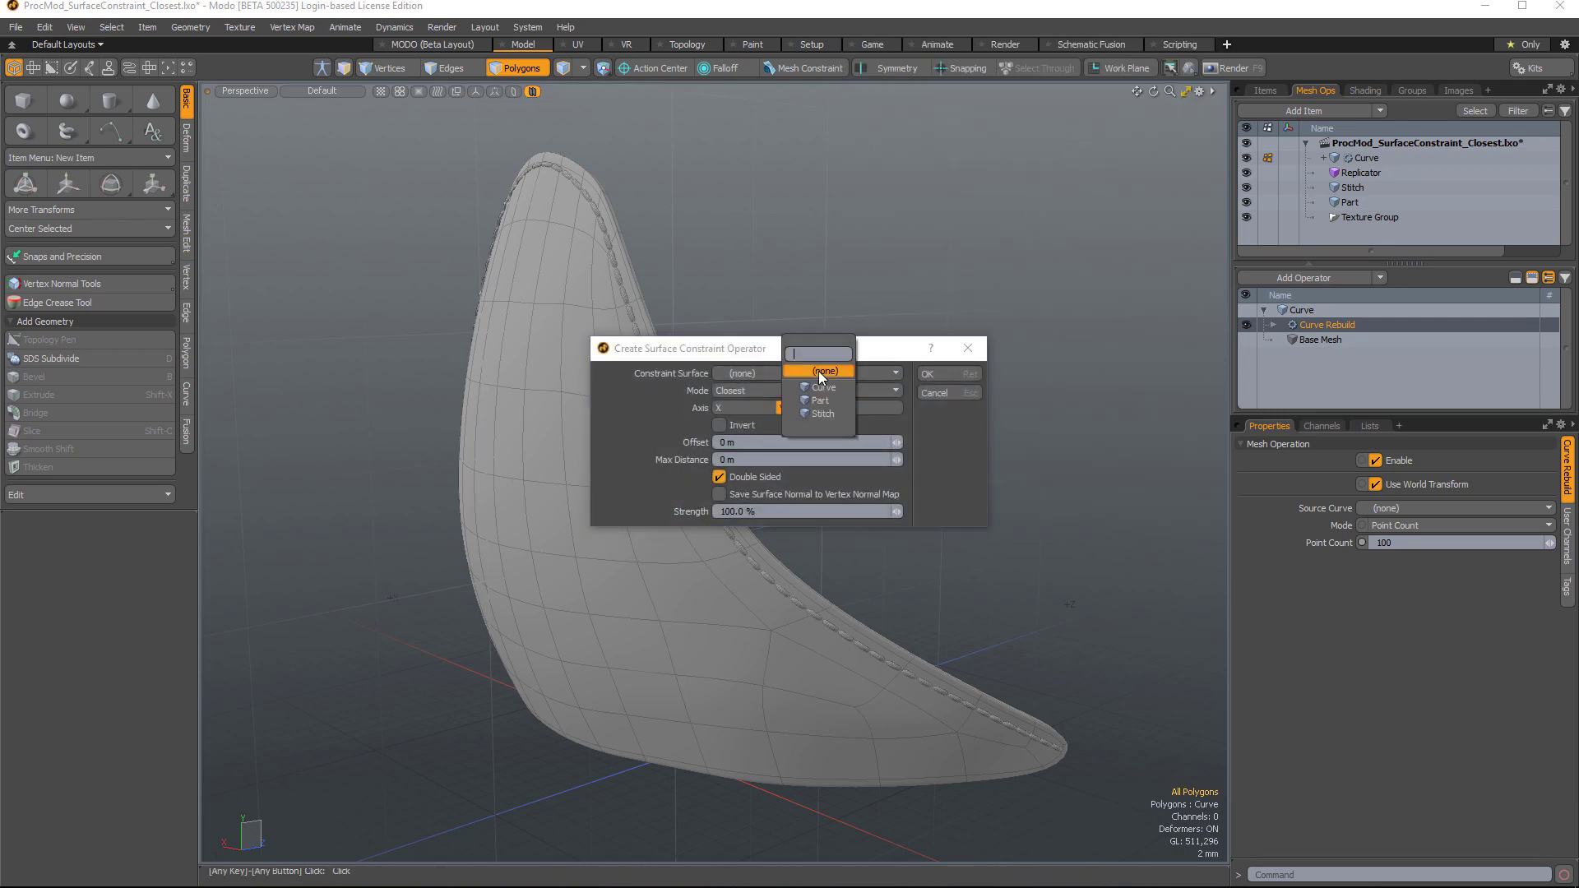
pyautogui.click(820, 399)
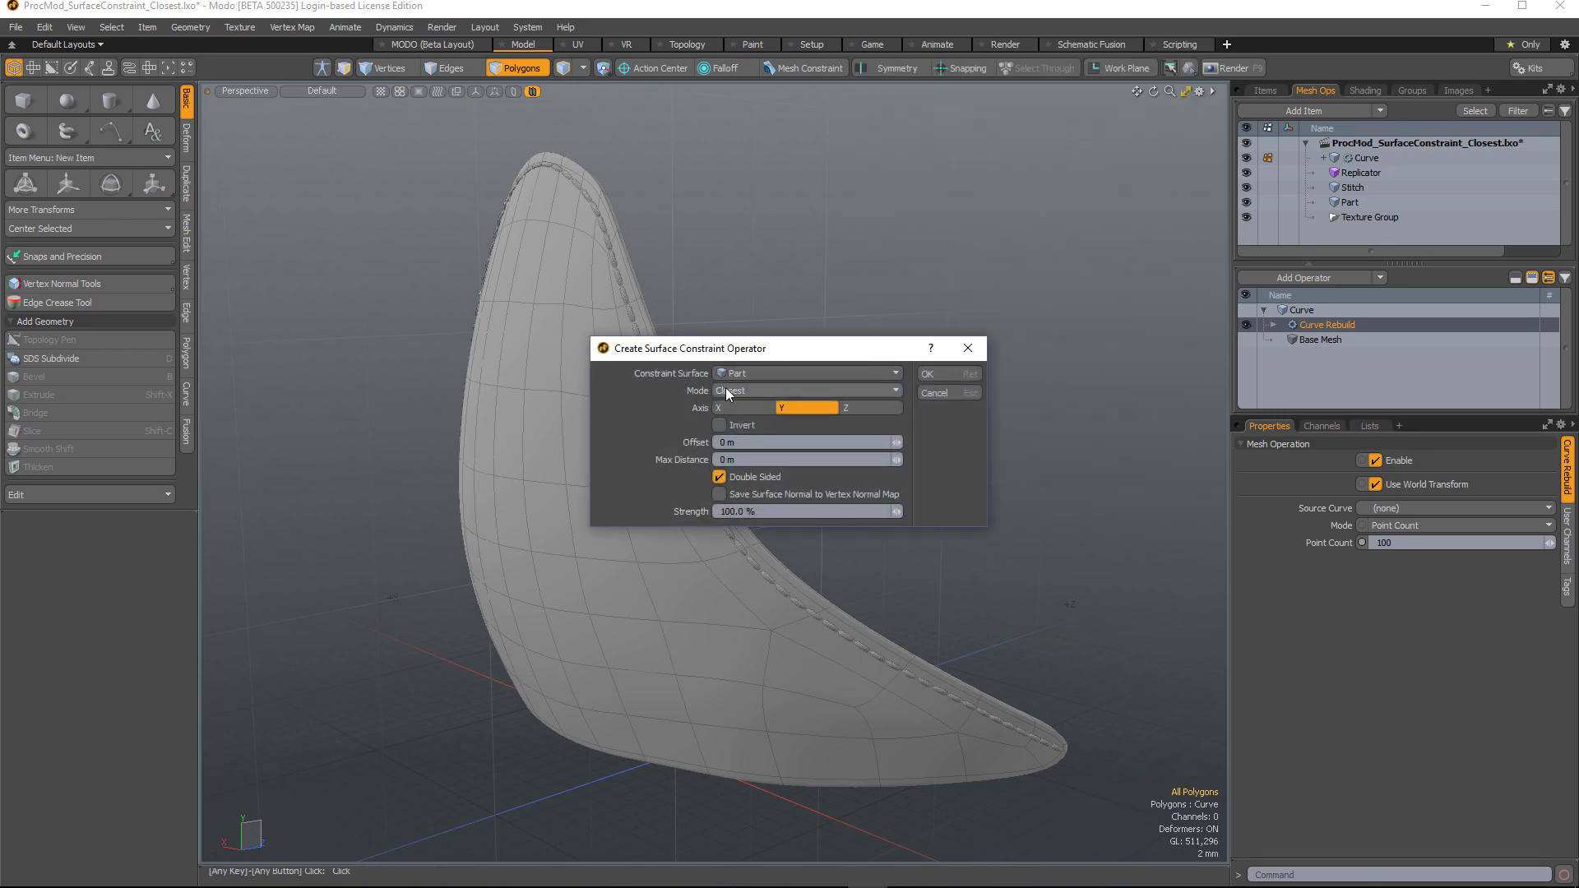
pyautogui.click(805, 392)
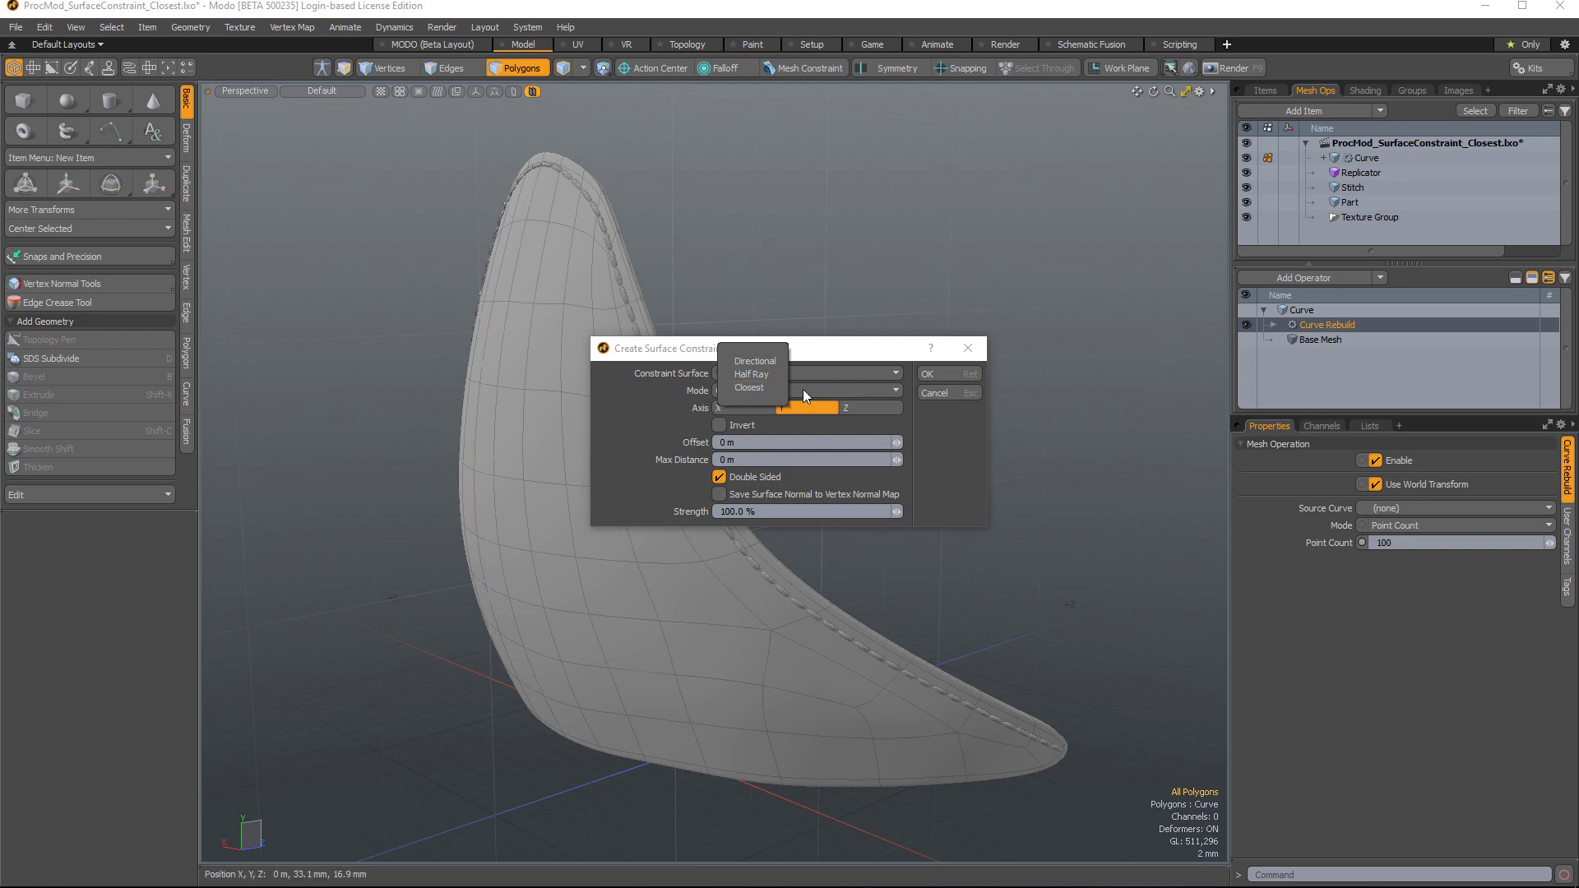
pyautogui.click(750, 388)
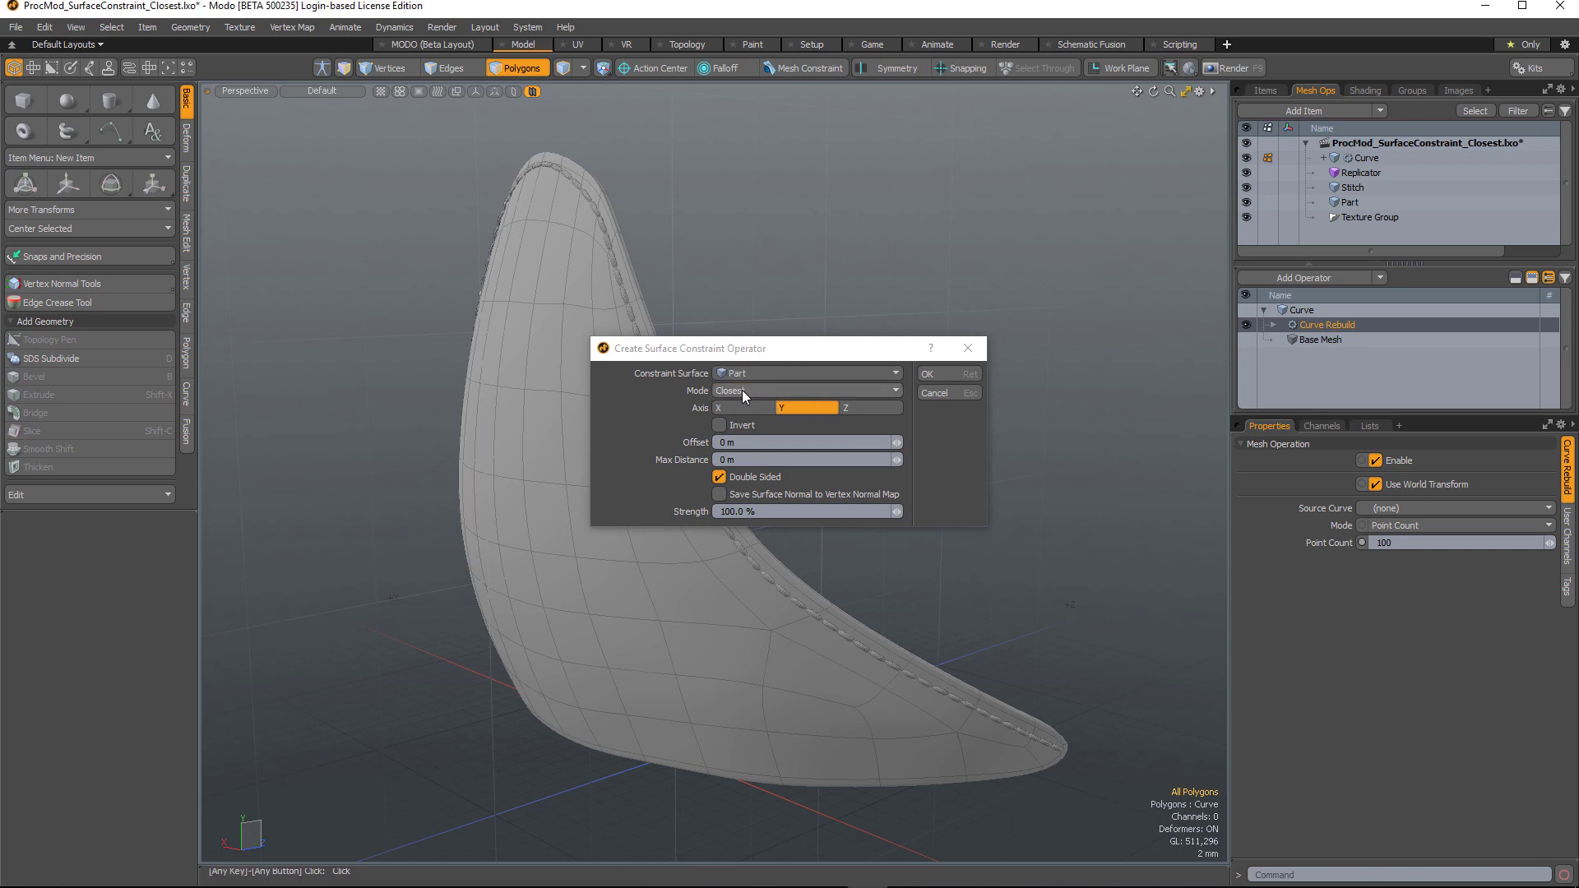
pyautogui.moveTo(747, 399)
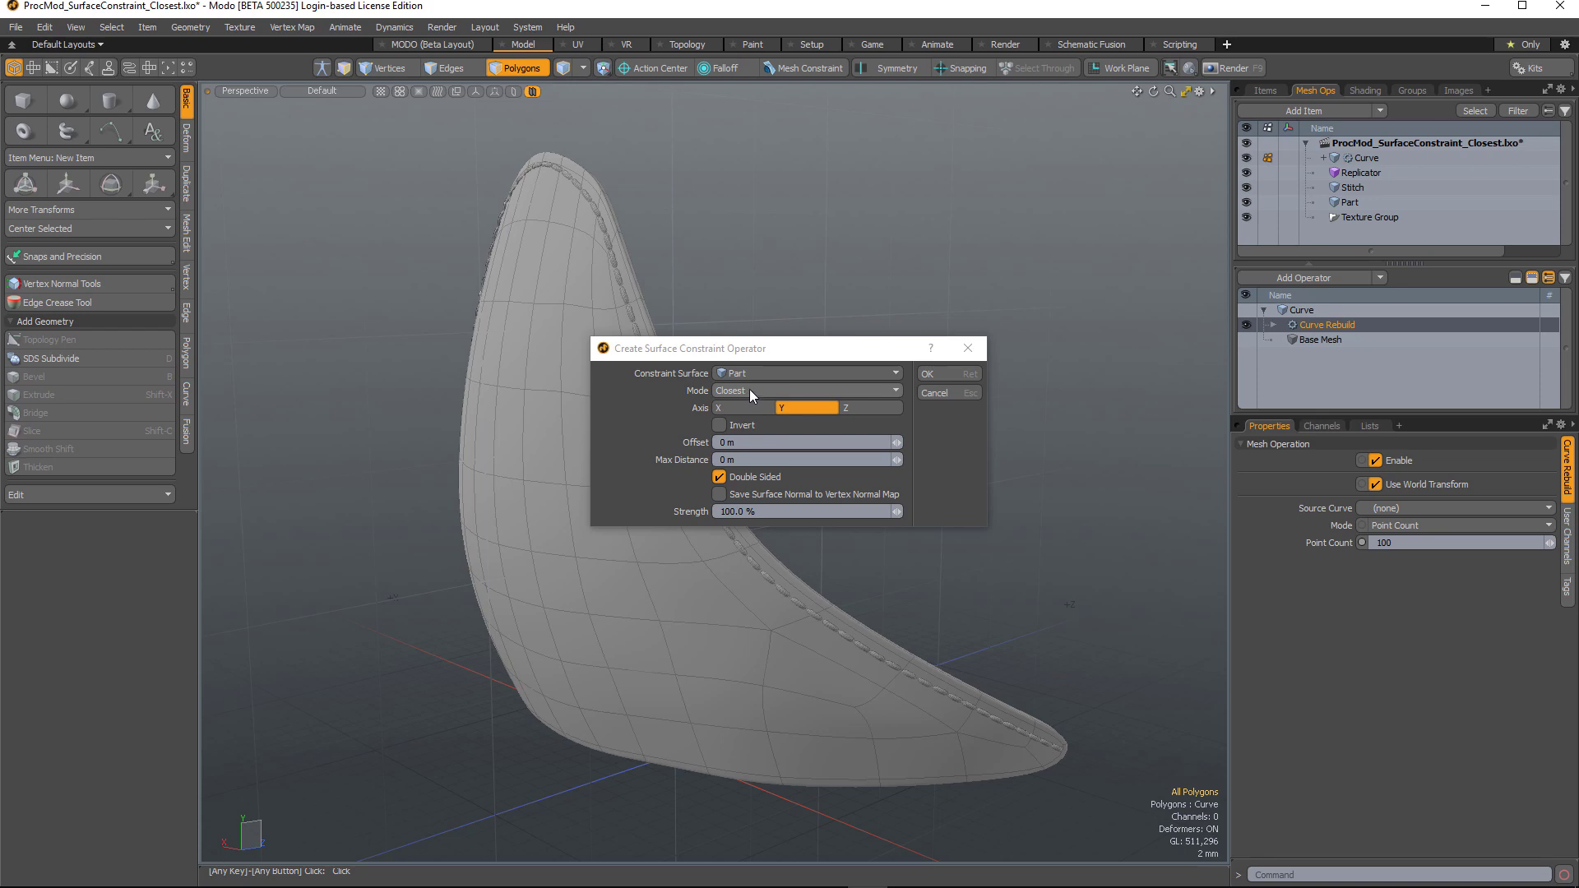
pyautogui.moveTo(663, 380)
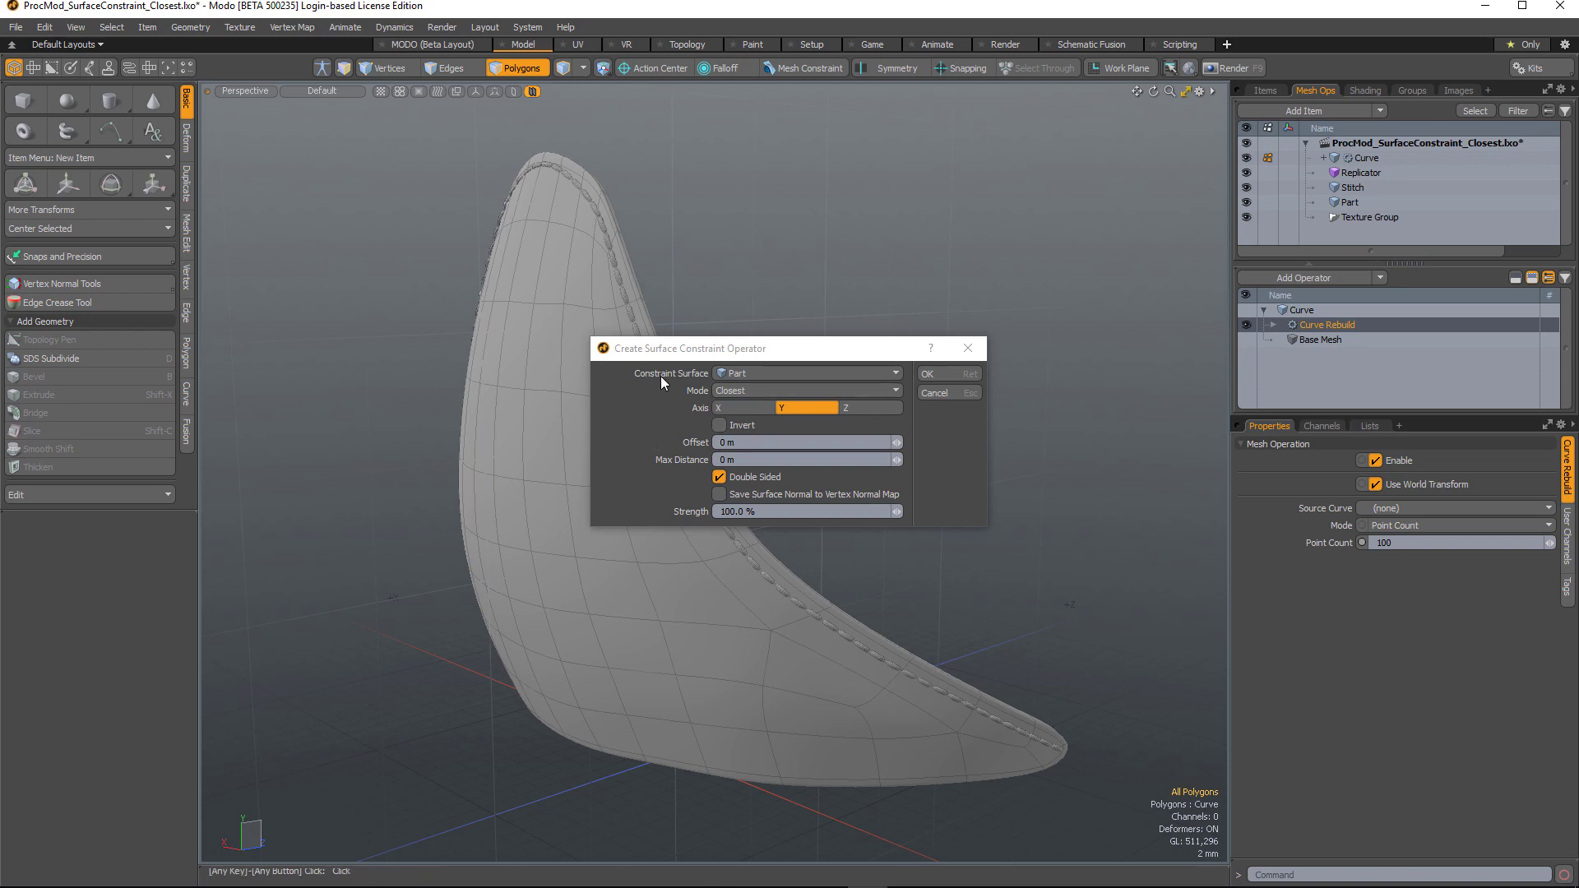
pyautogui.moveTo(780, 596)
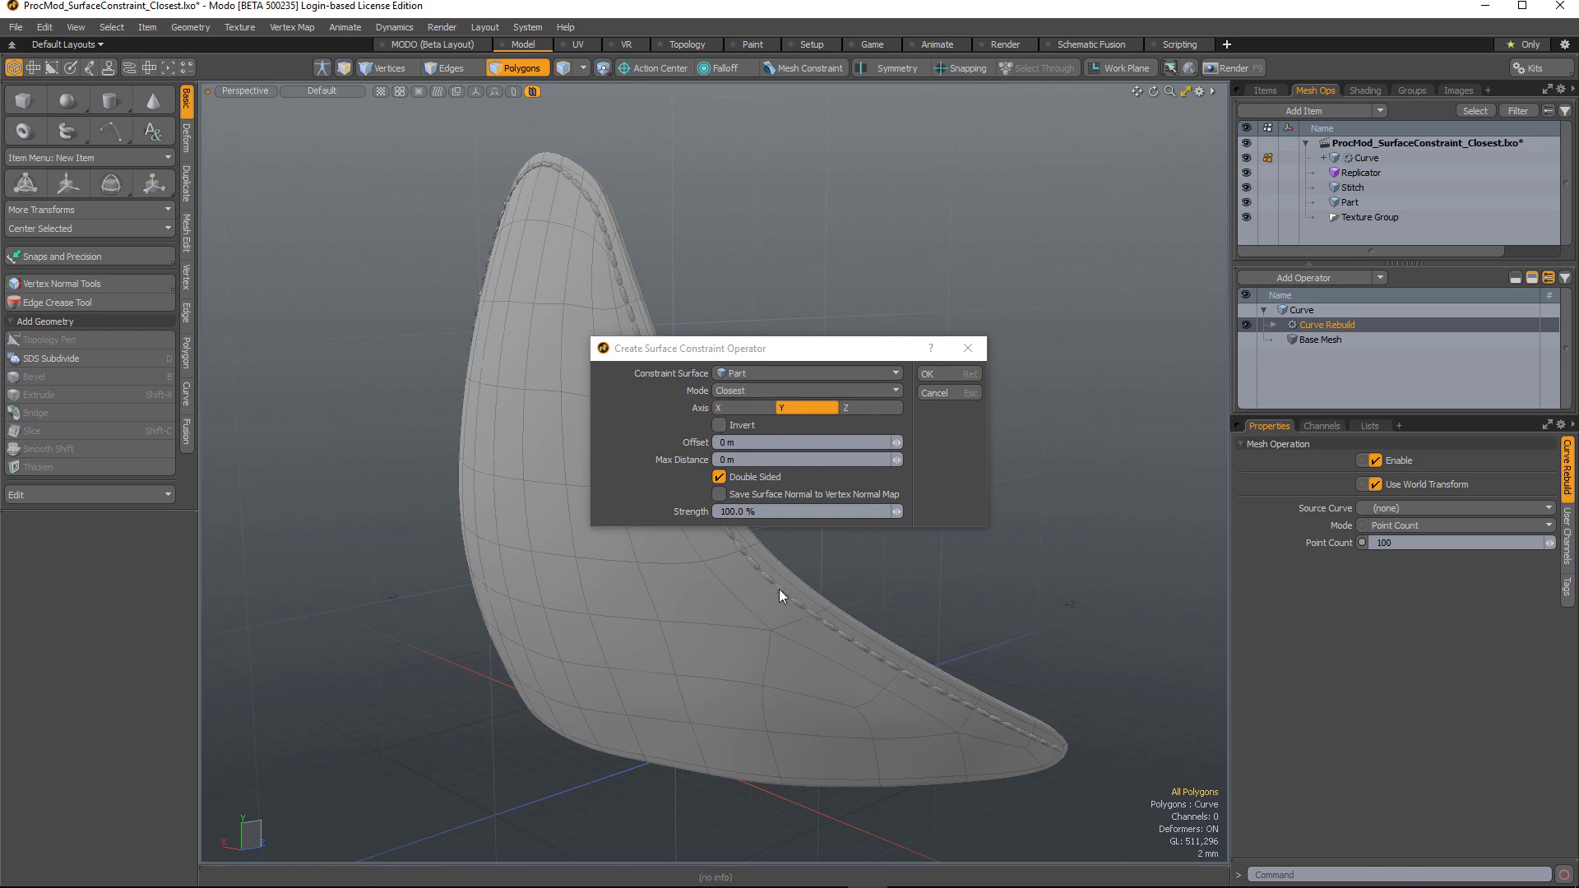
pyautogui.moveTo(622, 292)
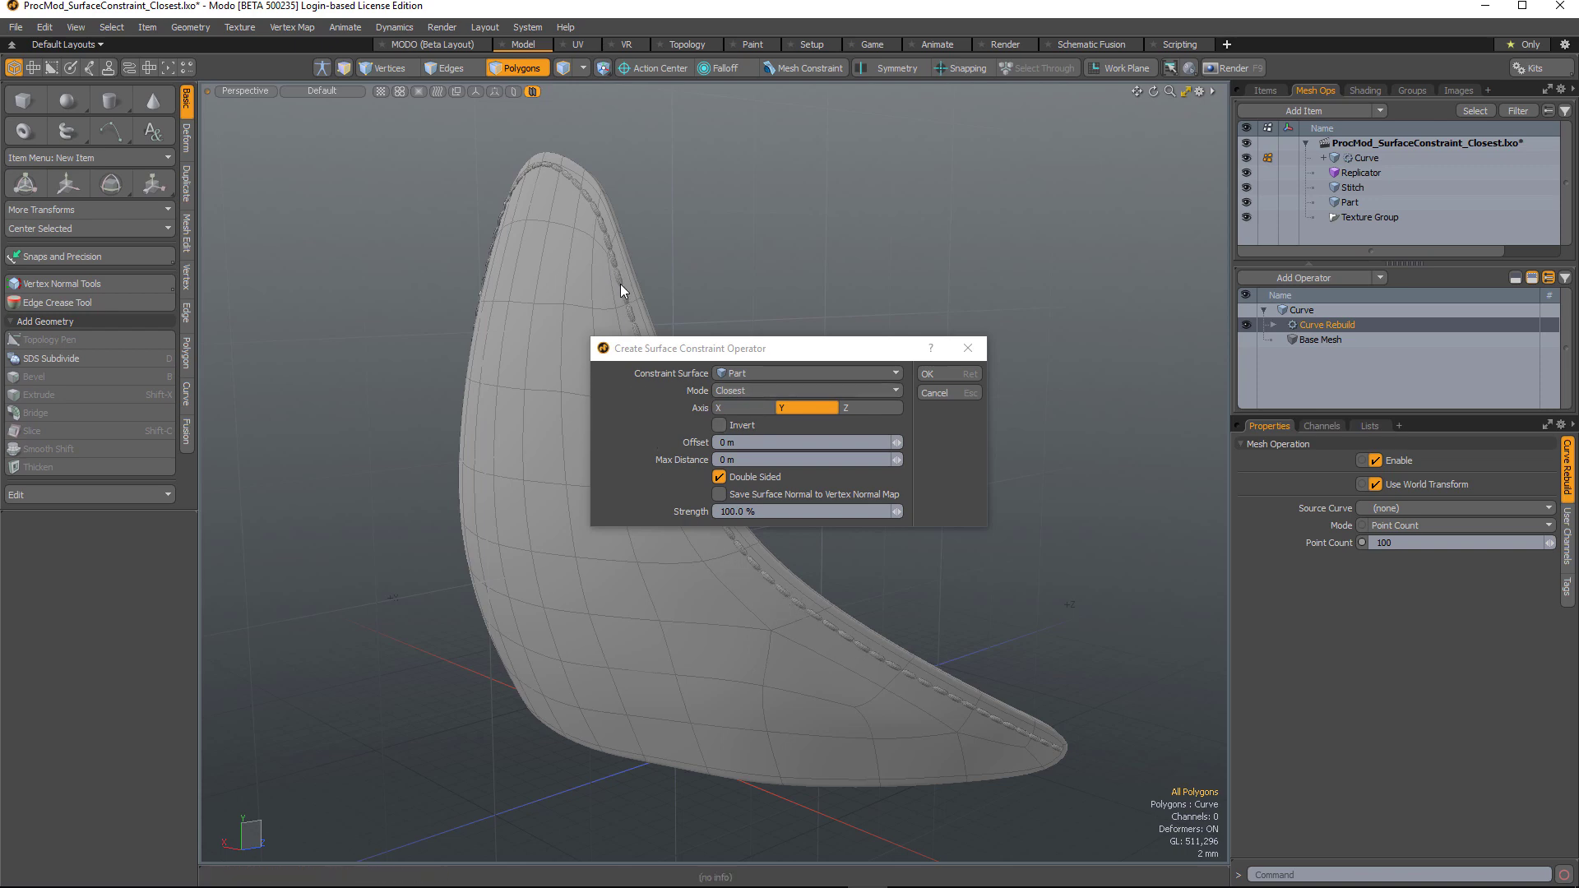
# Confirm the Surface Constraint operator and select the Part item to check deformation
pyautogui.click(925, 373)
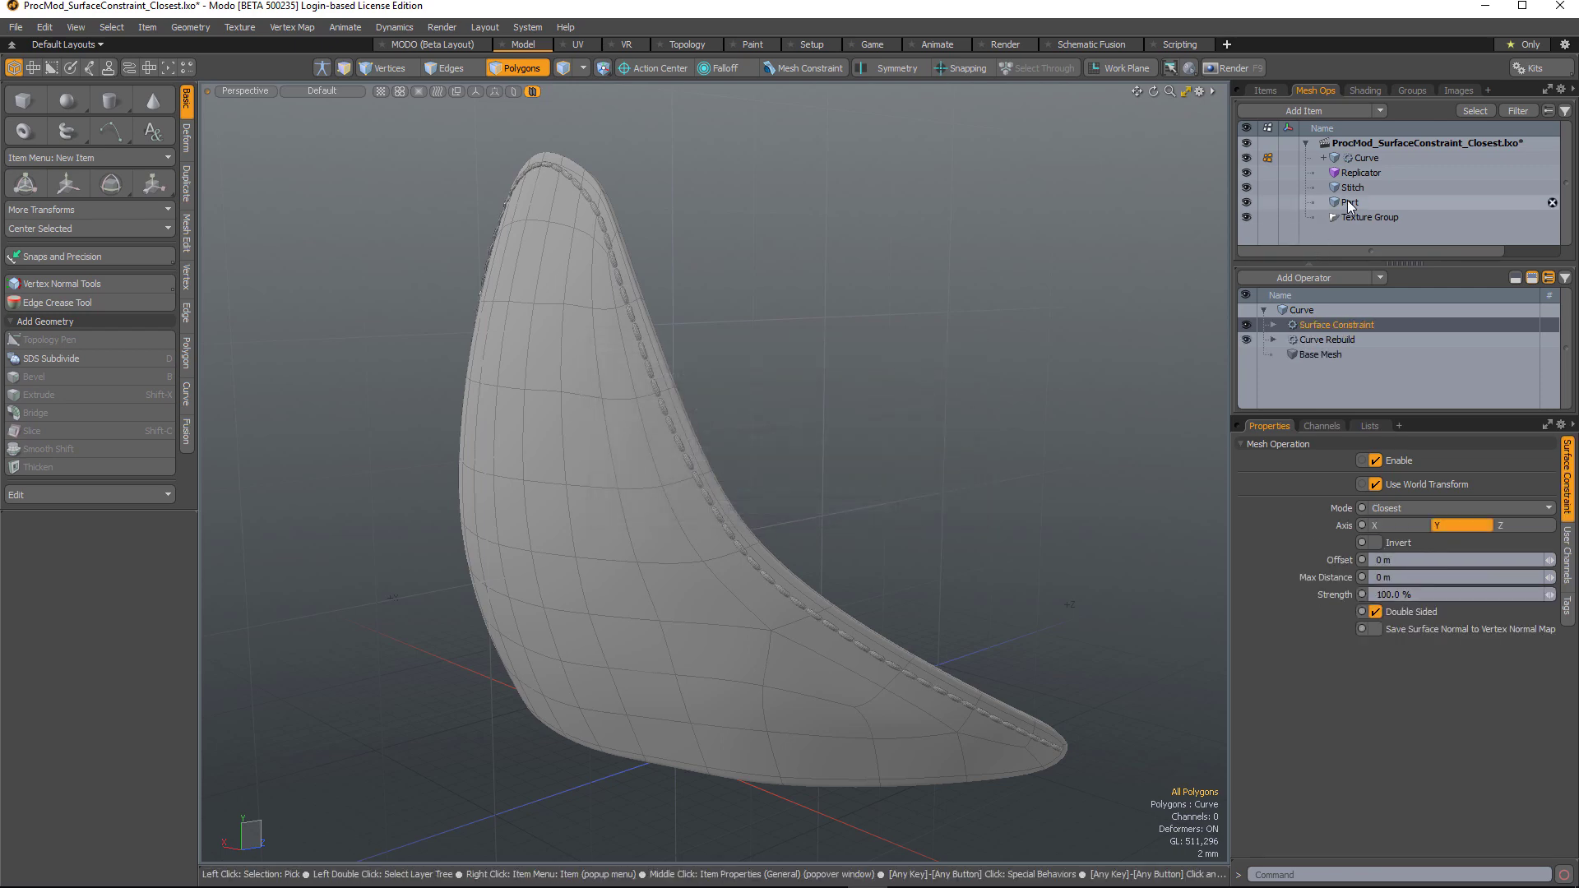
pyautogui.click(1349, 200)
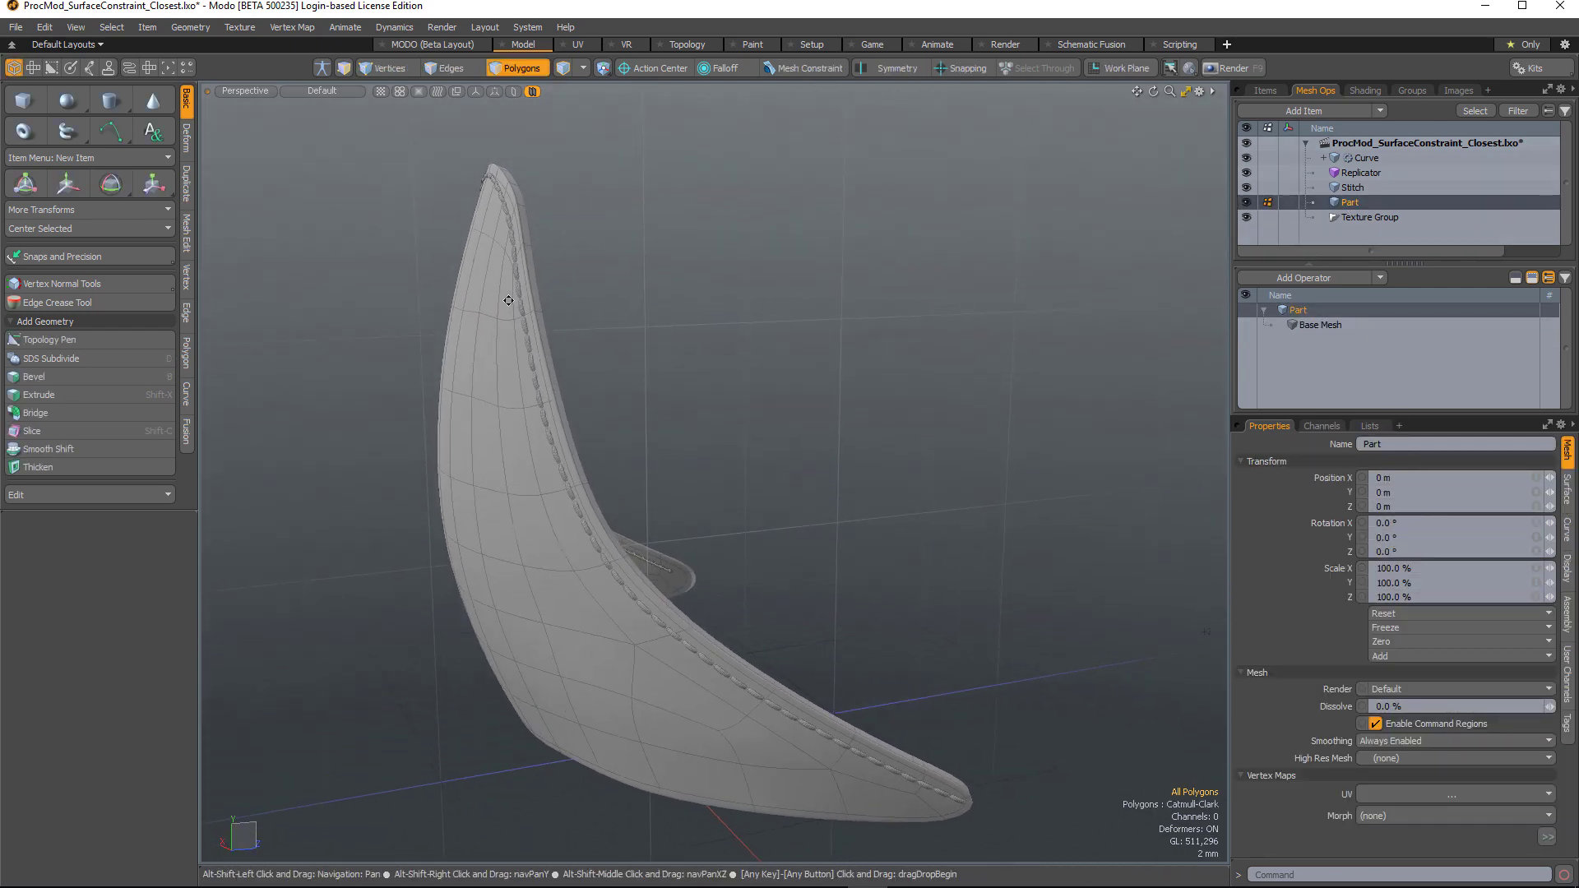